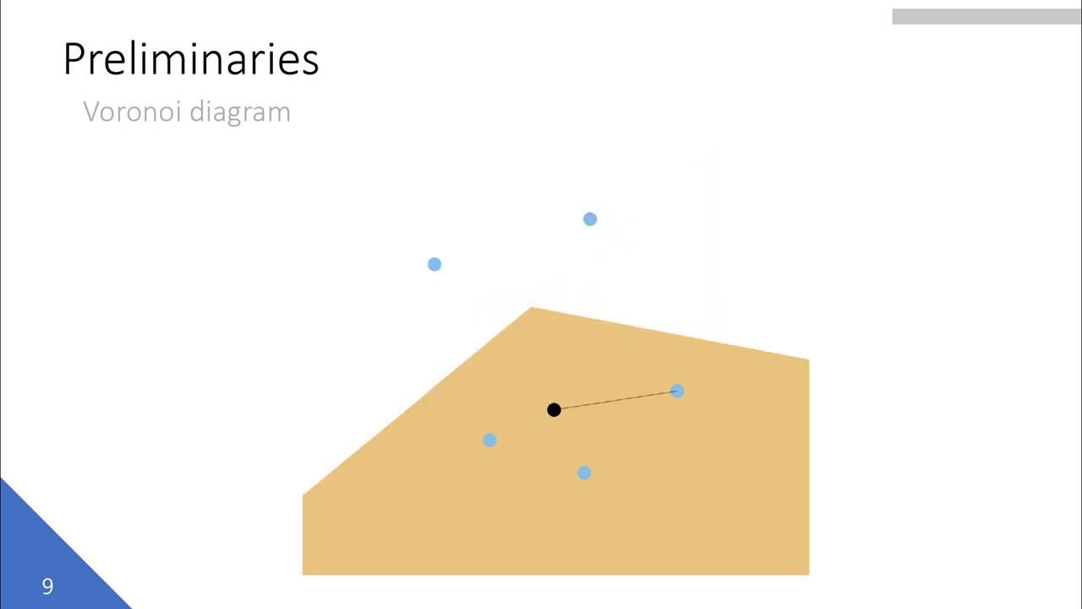
key(Right)
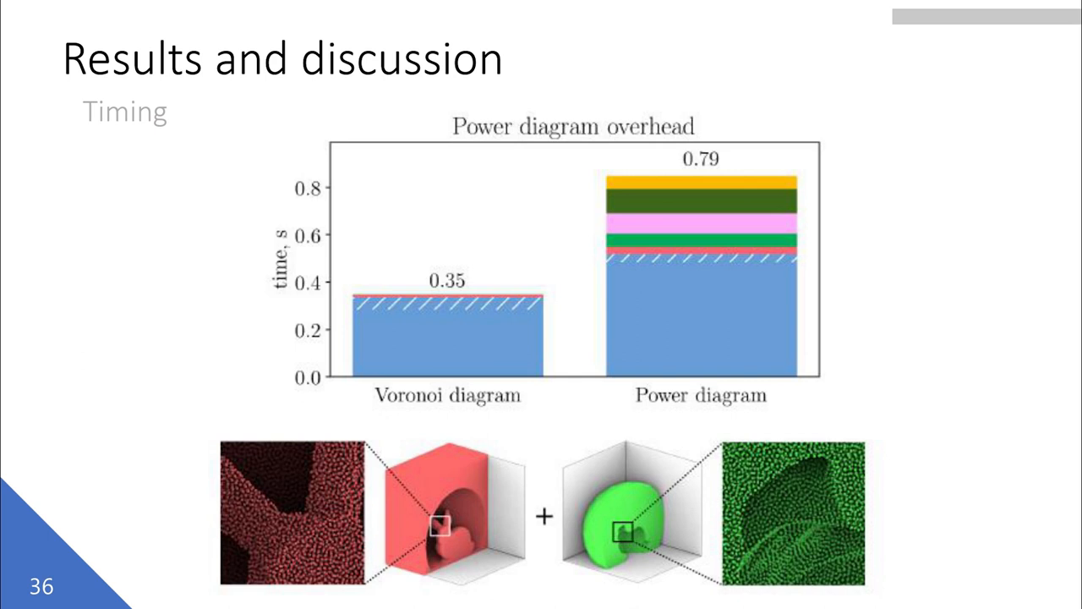
key(Right)
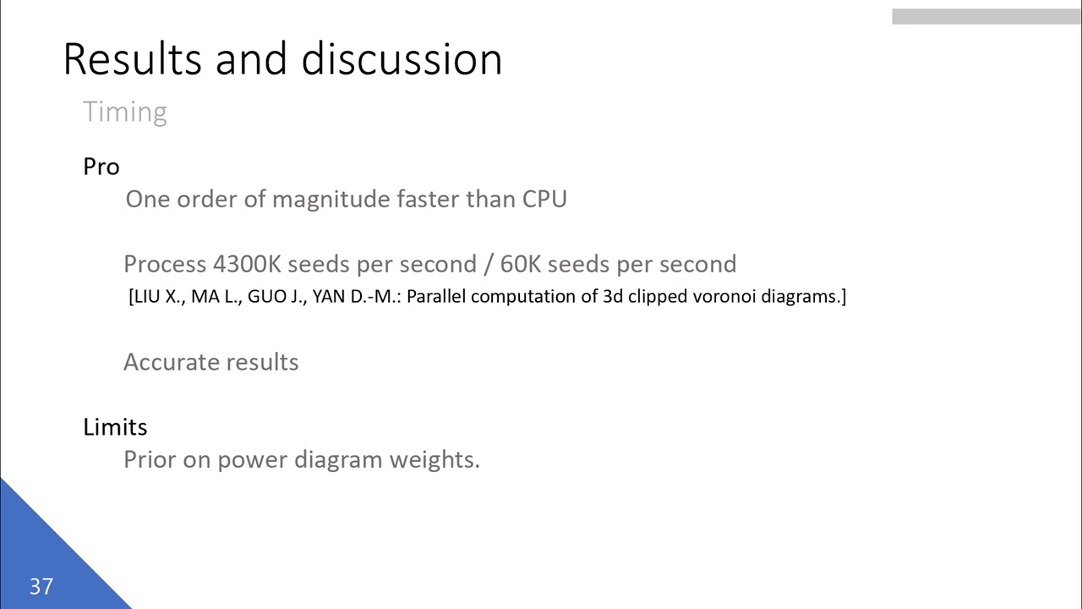
click(541, 304)
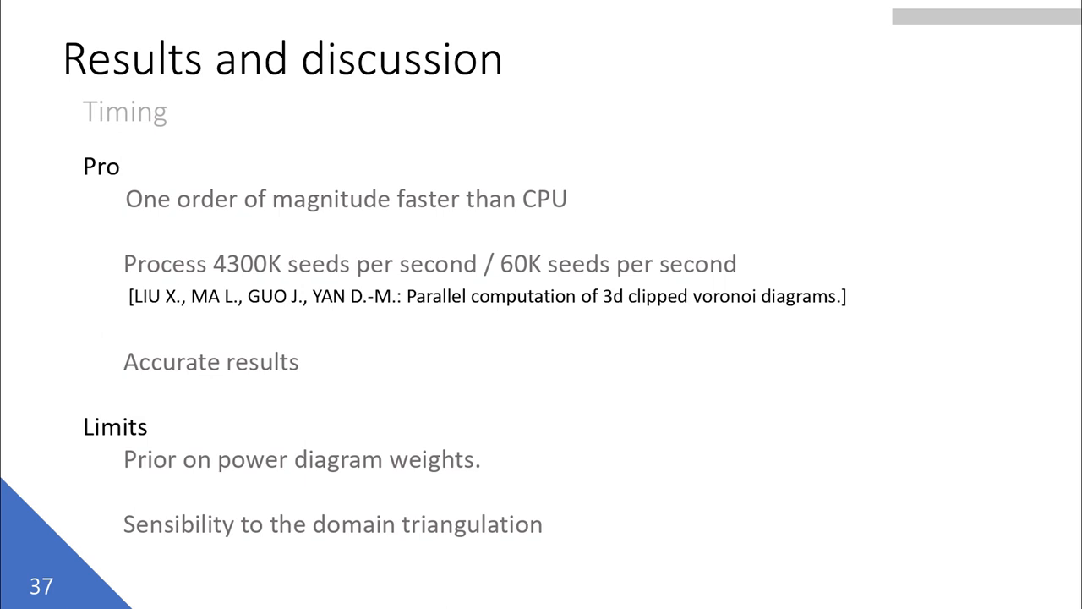